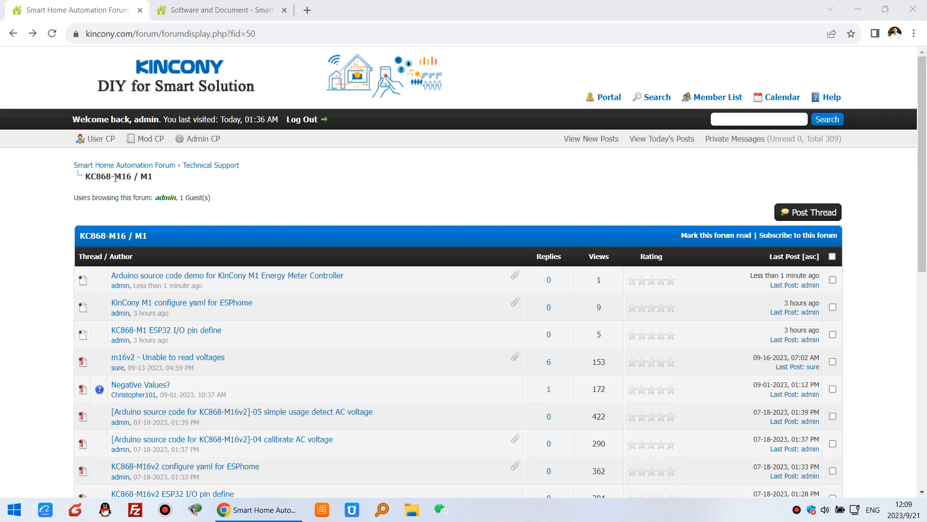
- Open the KC868-M1 ESP32 I/O pin define thread and scroll through it
double_click(134, 176)
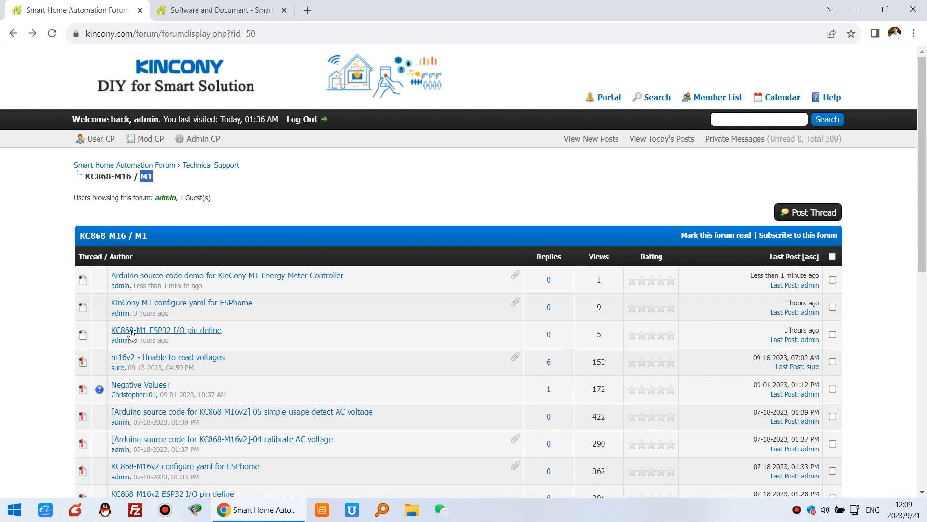
left_click(166, 330)
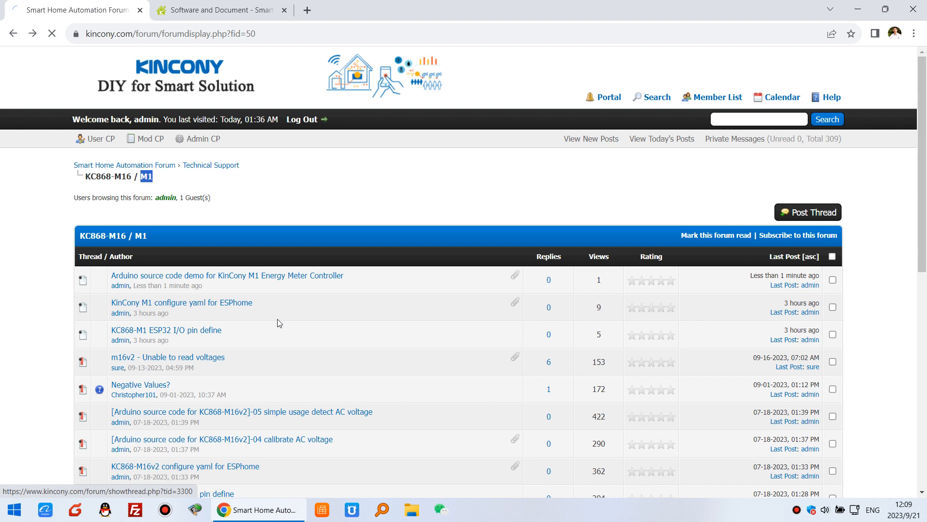
left_click(165, 330)
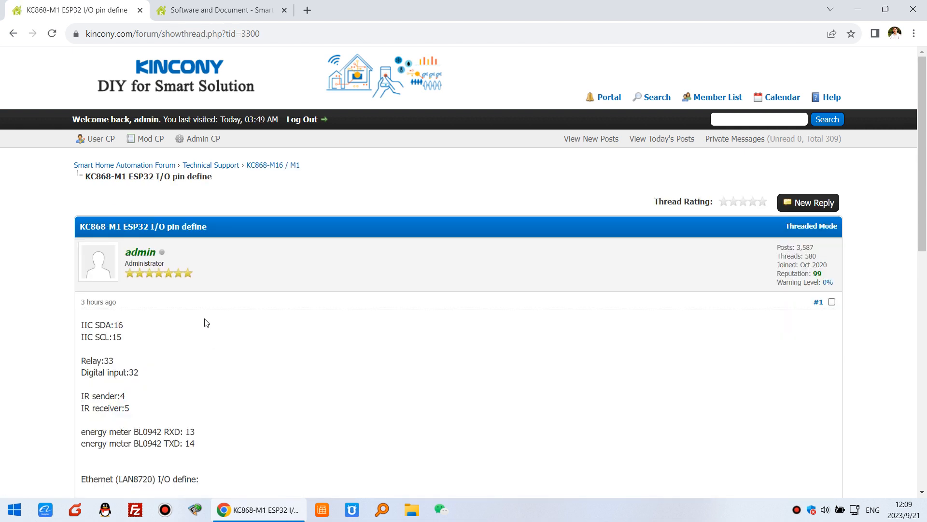
scroll("down", 3)
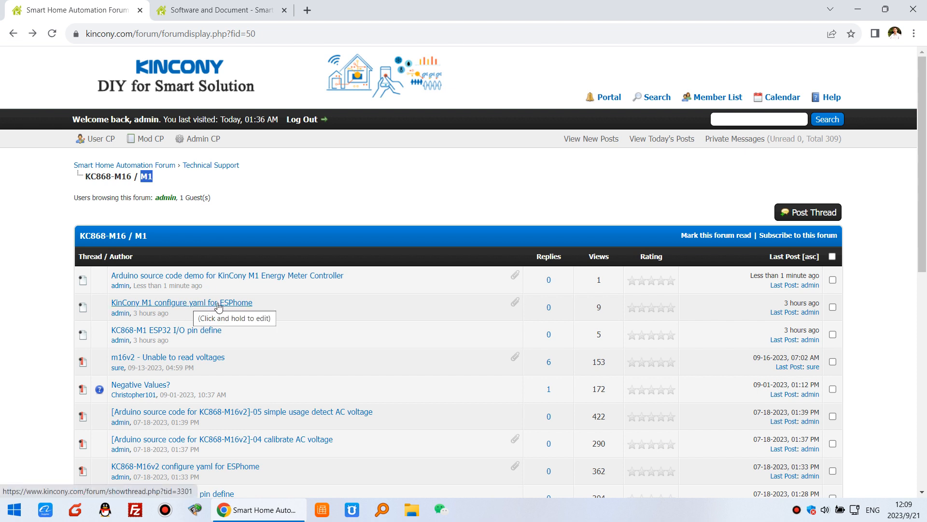
- Open the KinCony M1 ESPHome YAML configuration thread and read through it
left_click(181, 302)
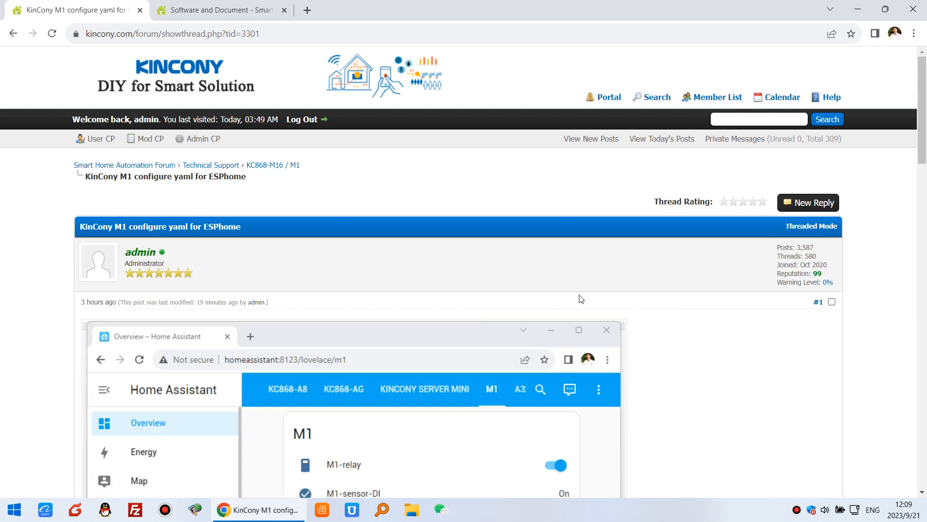
scroll("down", 3)
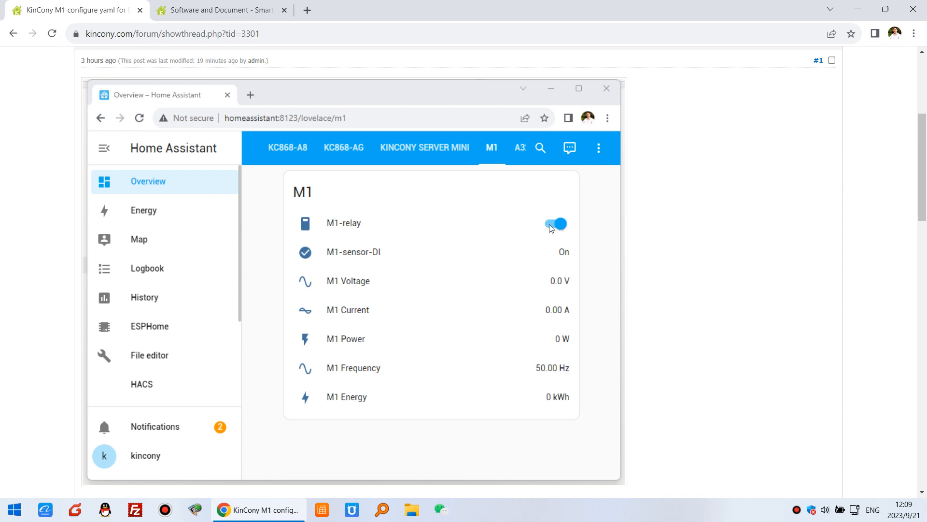
left_click(555, 224)
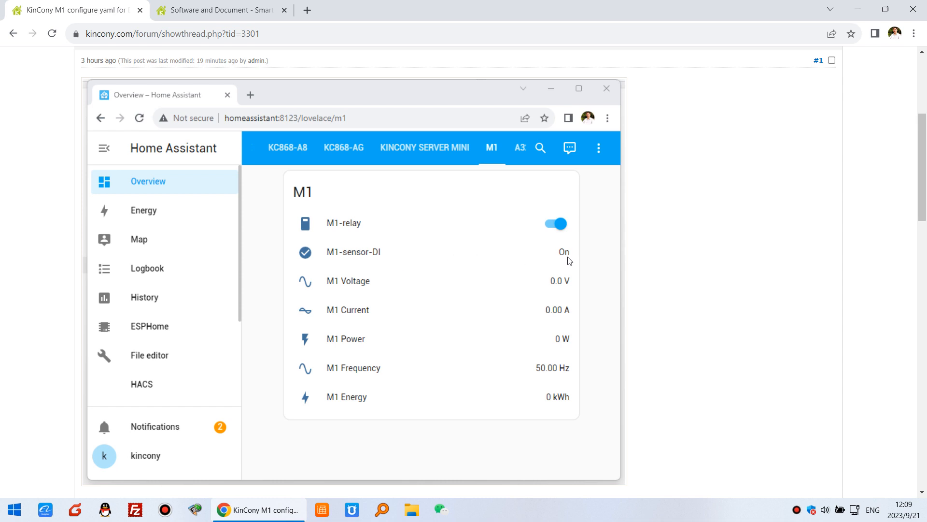
mouse_move(364, 223)
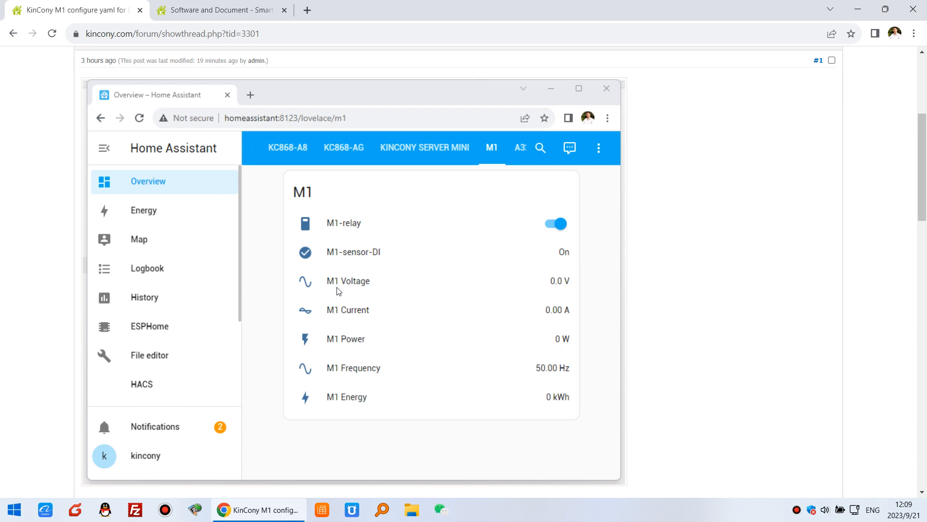
mouse_move(365, 289)
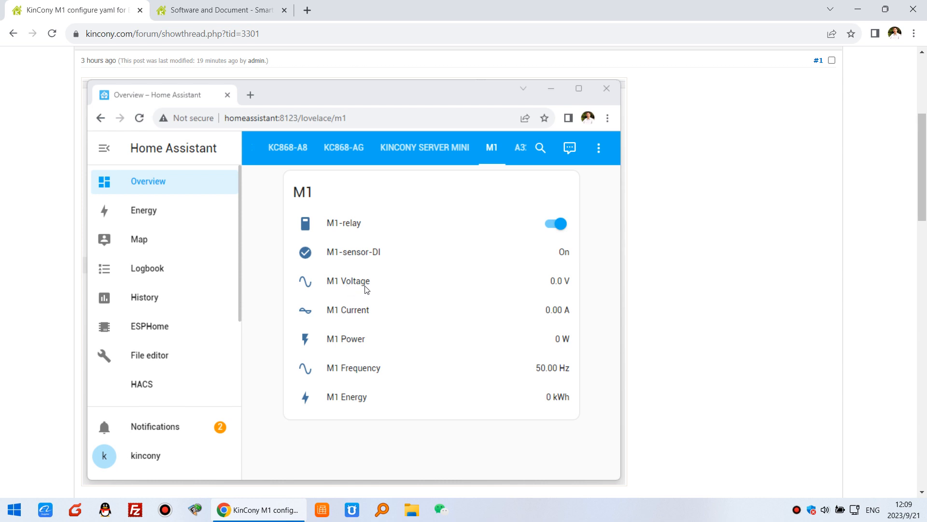
mouse_move(367, 339)
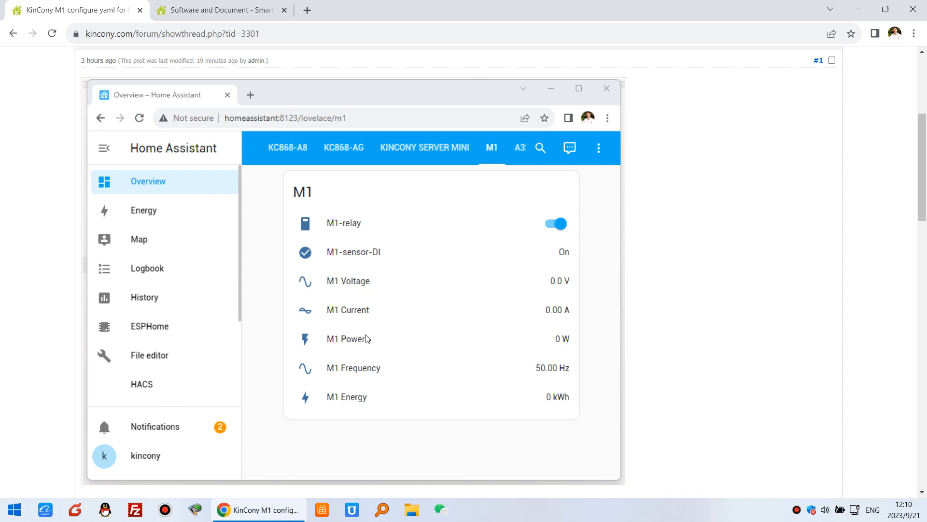
mouse_move(364, 411)
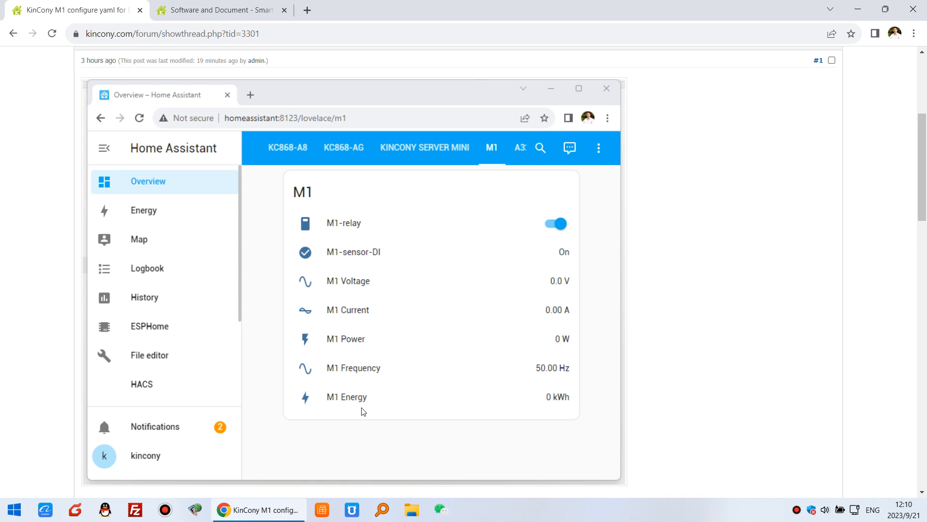
mouse_move(334, 236)
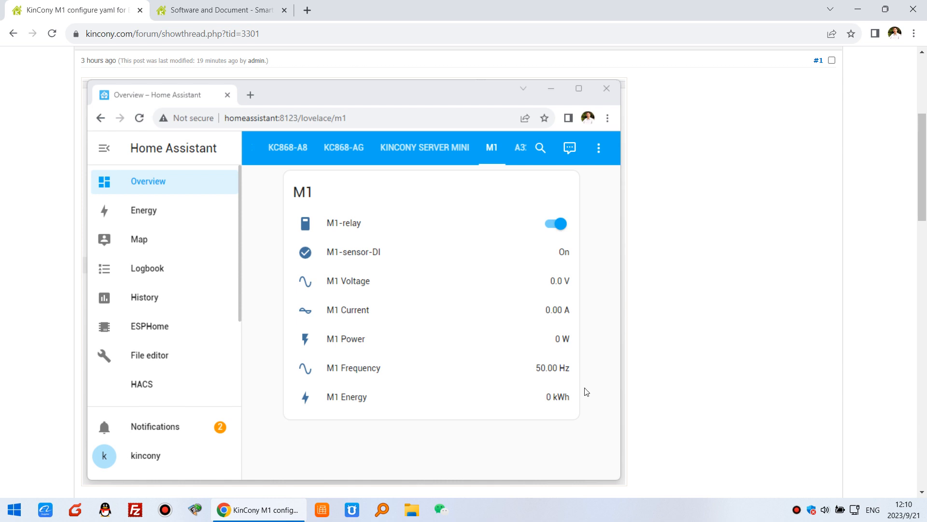
mouse_move(334, 314)
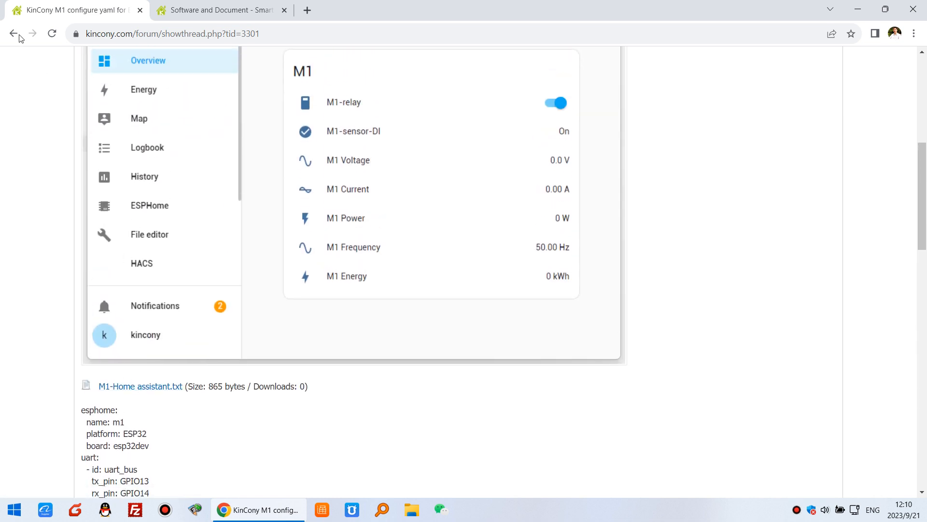
- Return to the M1 thread list and open the Arduino source code demo thread
left_click(13, 34)
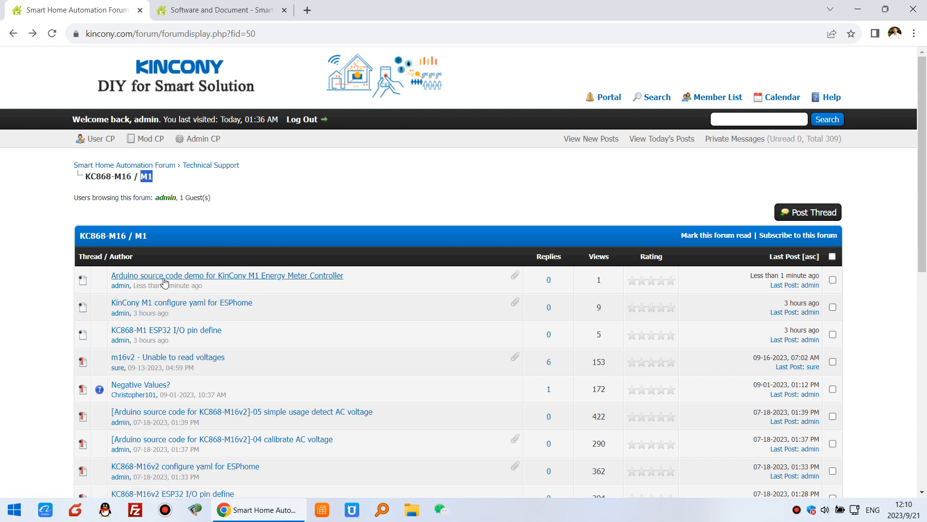
left_click(227, 275)
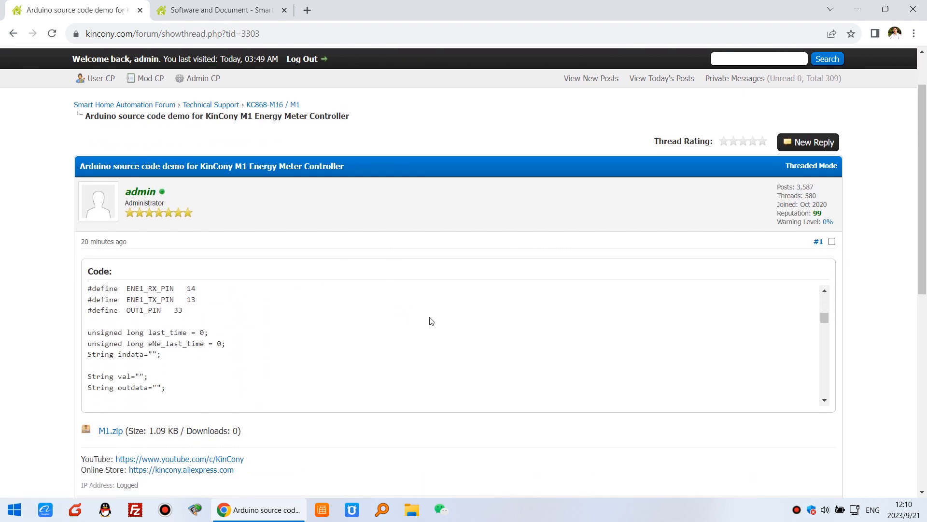
scroll("down", 3)
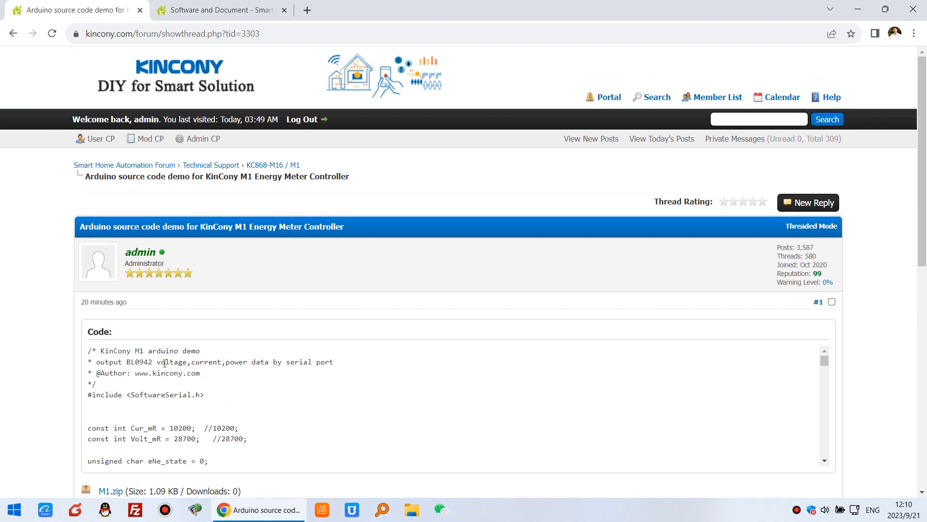
left_click_drag(156, 362, 220, 362)
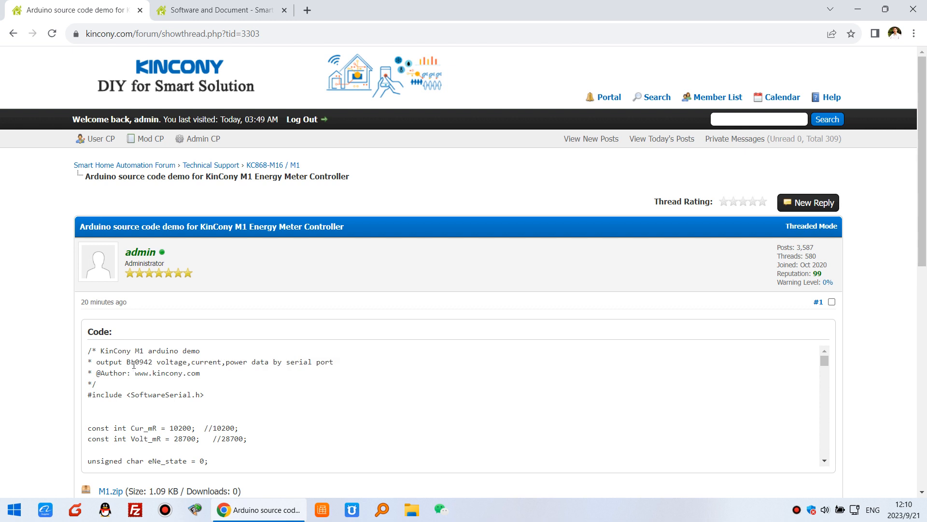
- Highlight the BL0942 chip name in the demo code, then return to the thread list
double_click(140, 361)
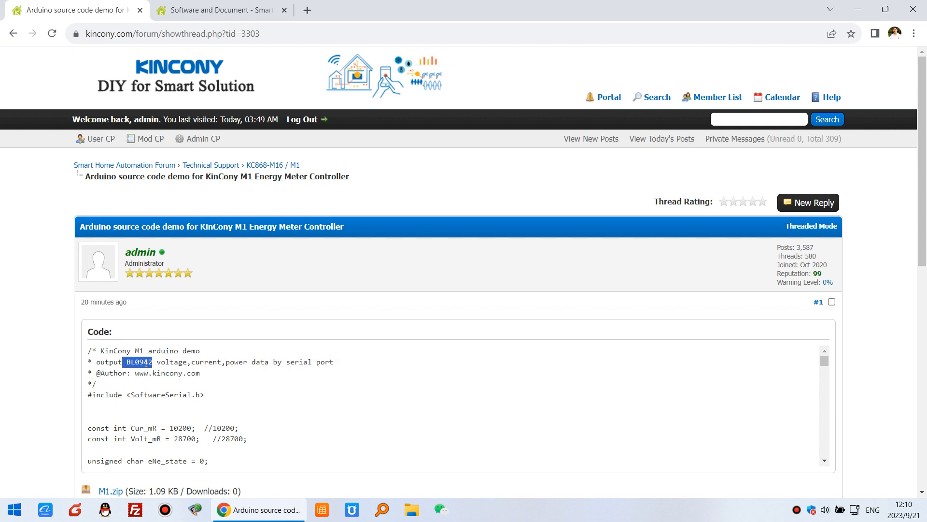
left_click(138, 362)
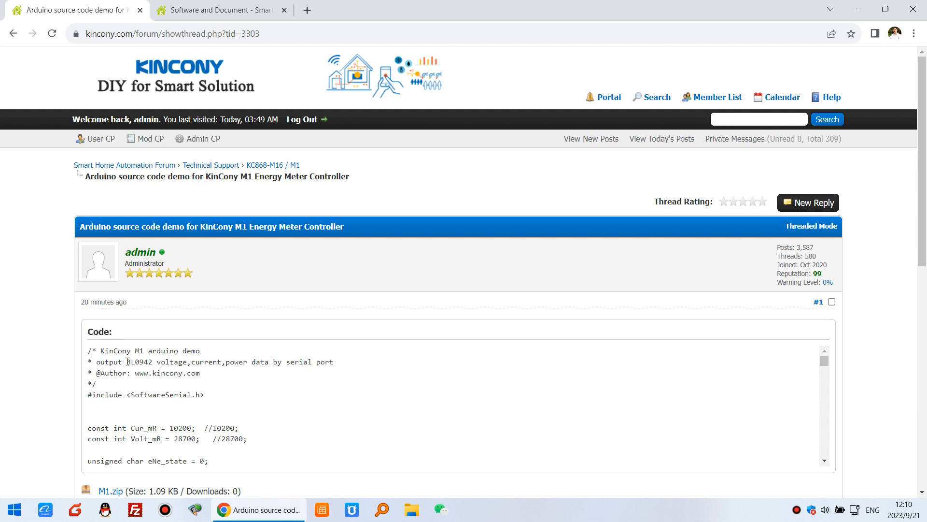
double_click(139, 361)
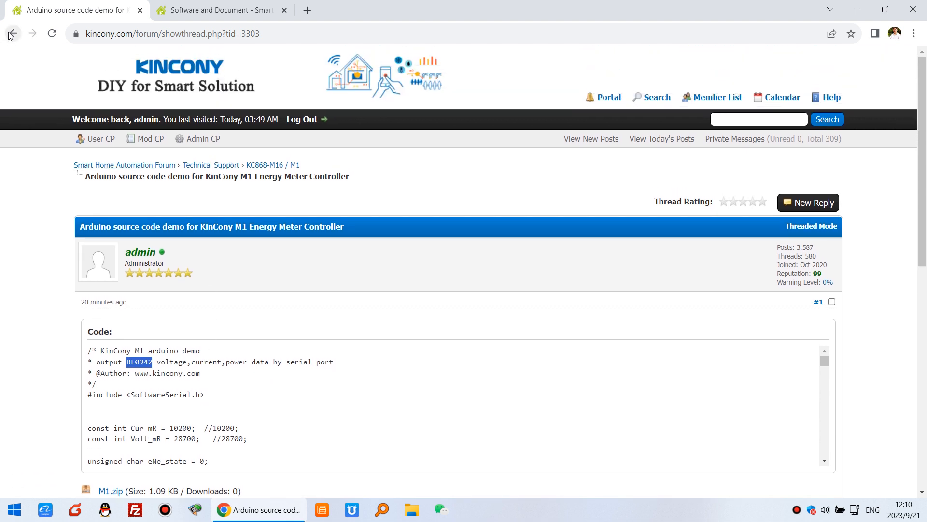
left_click(12, 34)
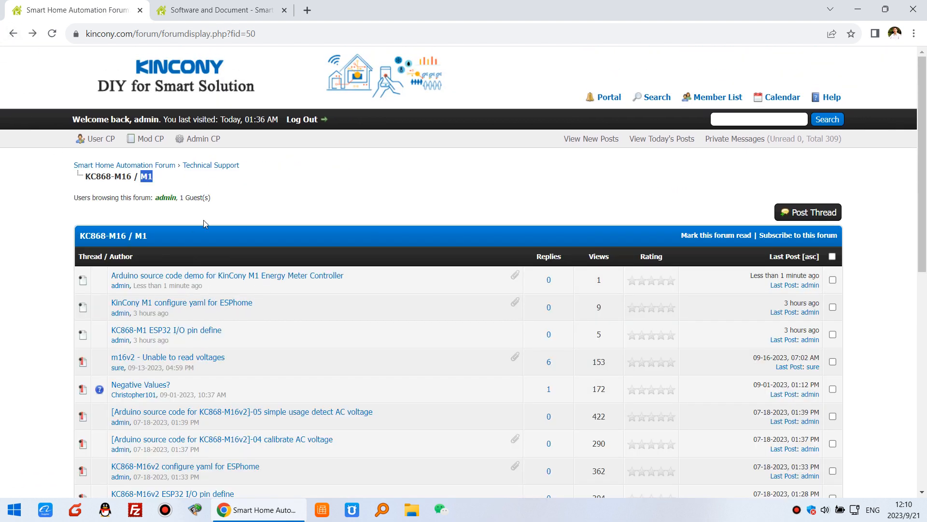
- View the '40- KC868-M1 schematic' PDF from the documents page, then return to the forum
left_click(219, 10)
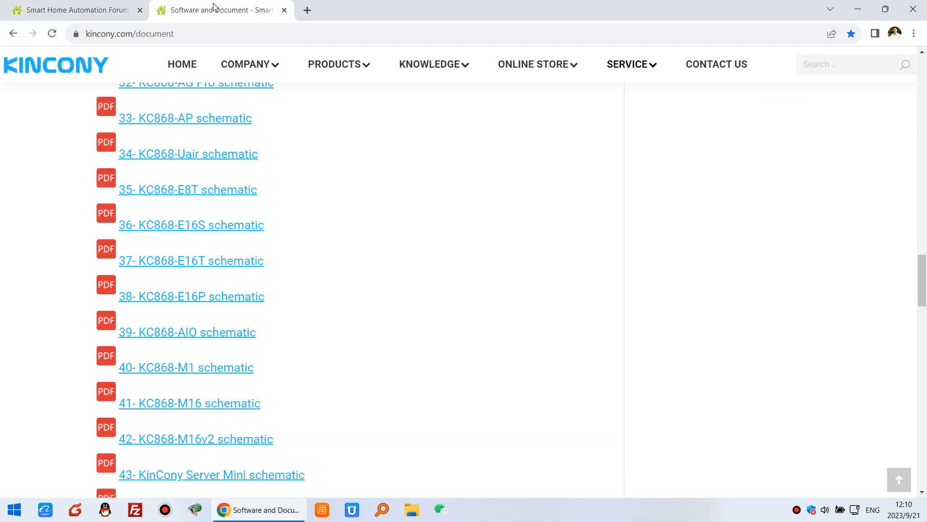
mouse_move(207, 375)
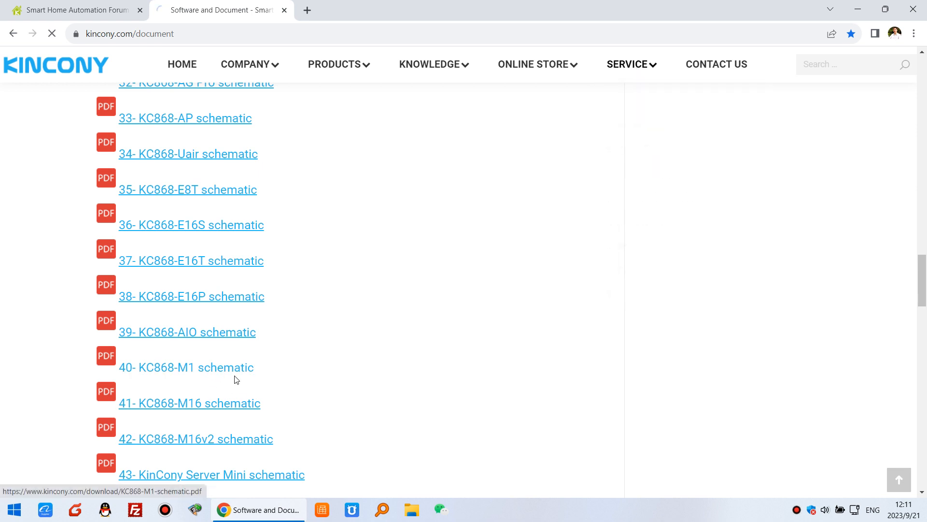
left_click(185, 367)
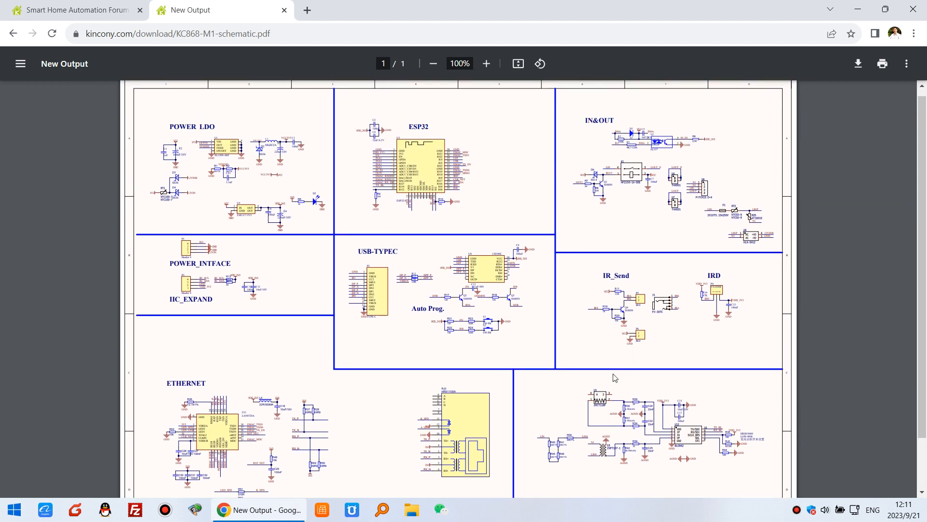
left_click(71, 11)
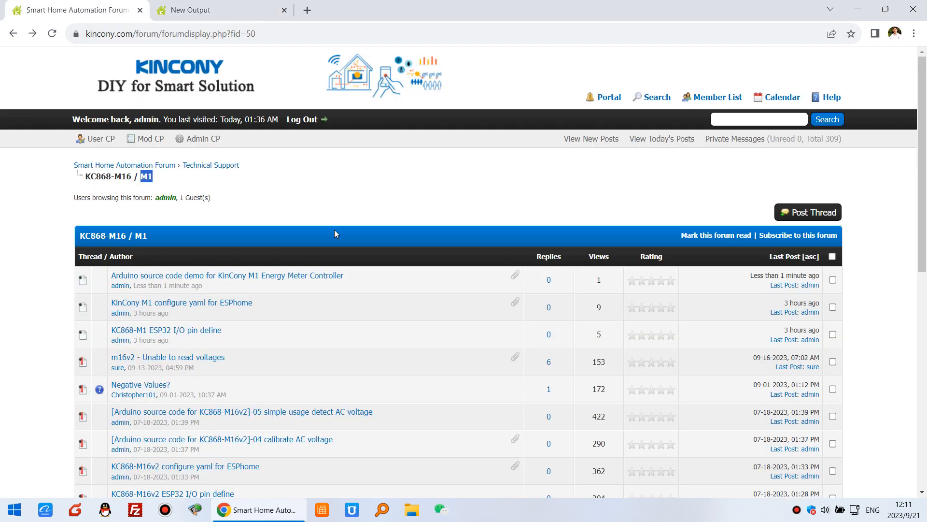